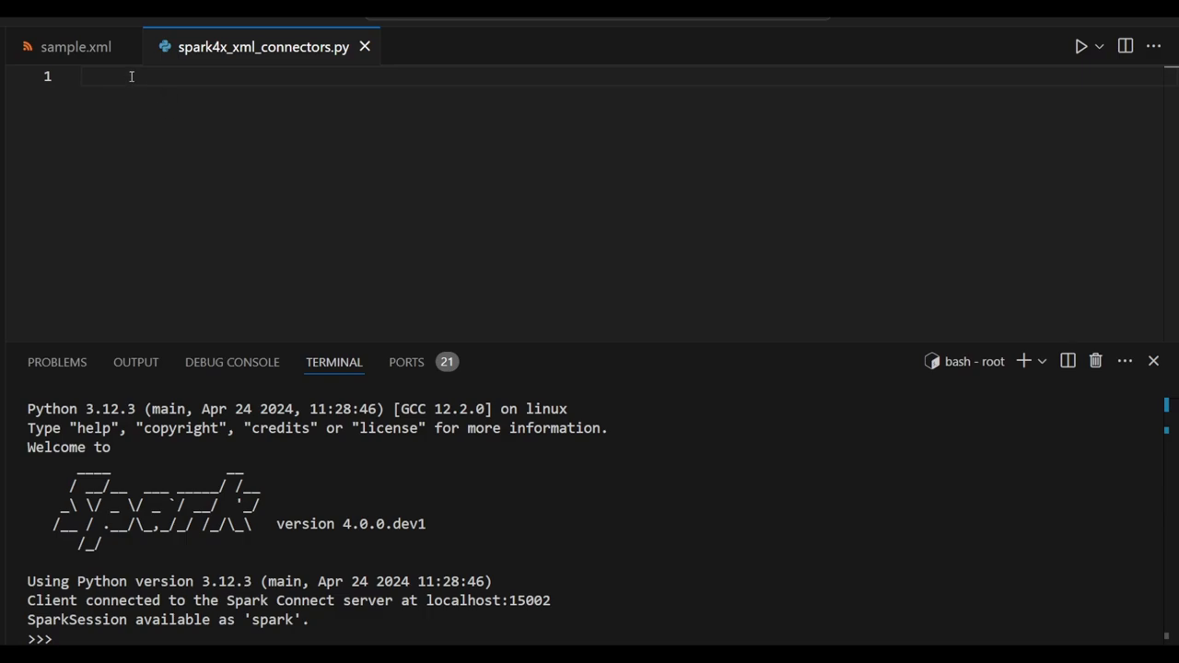
{"action": "mouse_move", "coordinate": [68, 49]}
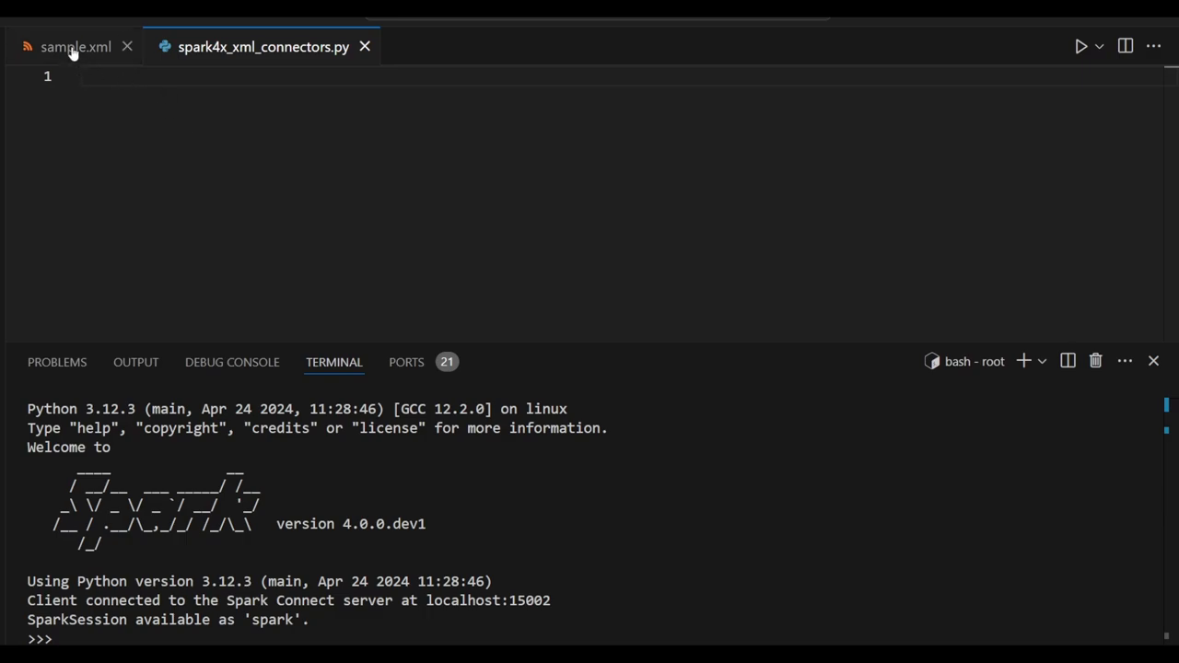
- View sample.xml and scroll through the breakfast menu's food entries
{"action": "left_click", "coordinate": [72, 46]}
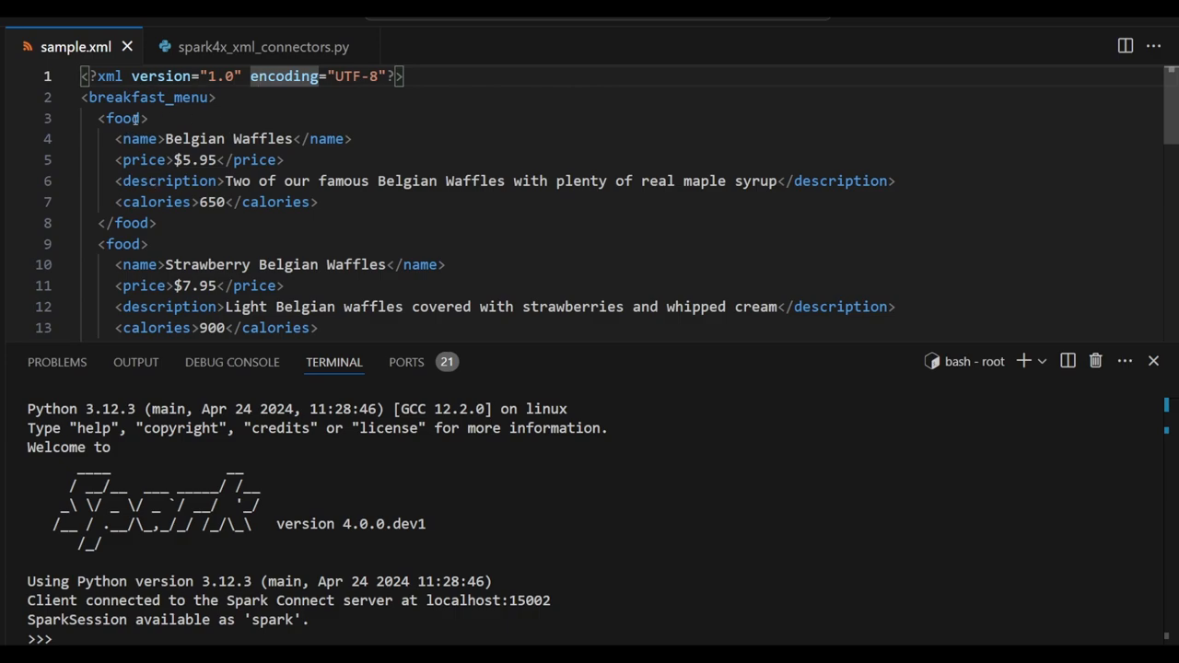
{"action": "mouse_move", "coordinate": [136, 180]}
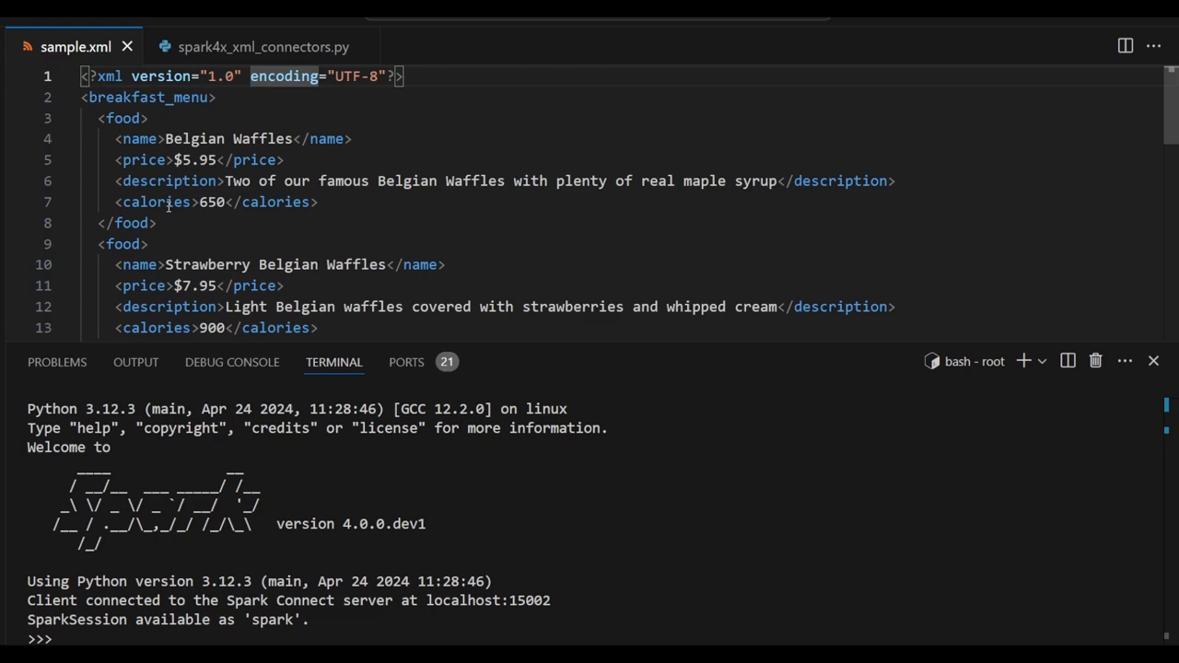
{"action": "scroll", "scroll_direction": "down", "scroll_amount": 3}
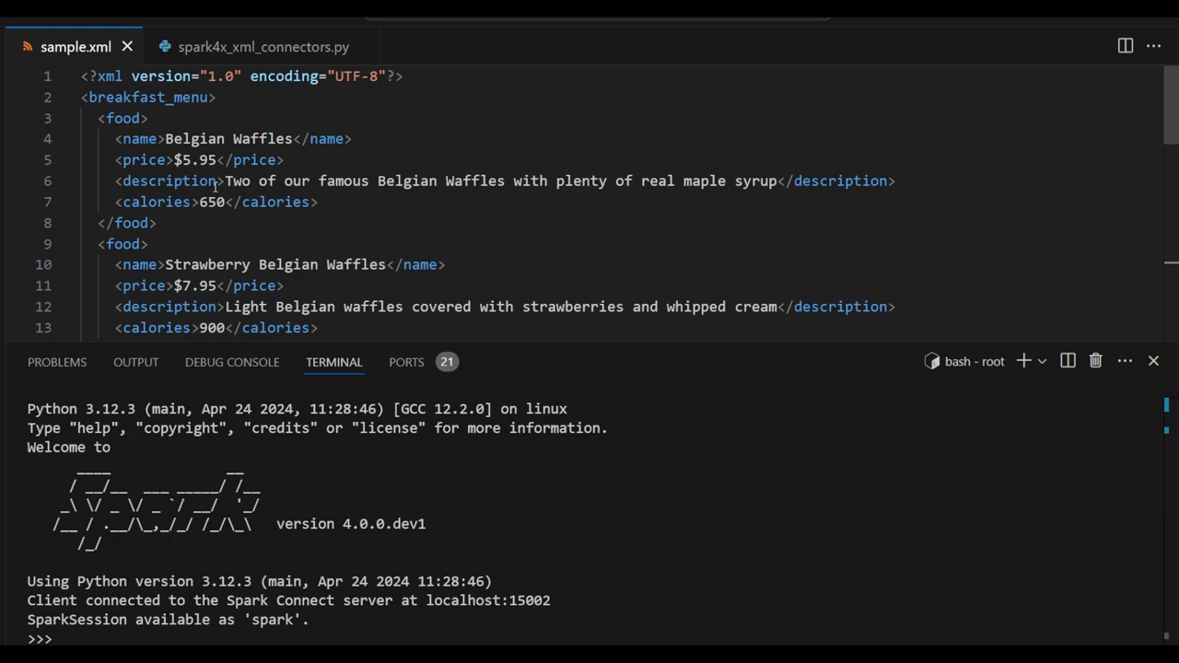
- In the Python script, read file:///root/sample.xml into df_food with rowTag "food"
{"action": "left_click", "coordinate": [258, 46]}
{"action": "type", "text": "spark = SparkSession.builder.remote(\"sc://localhost:15002\").appName(\"spark_4x_new_feature\").getOrCreate("}
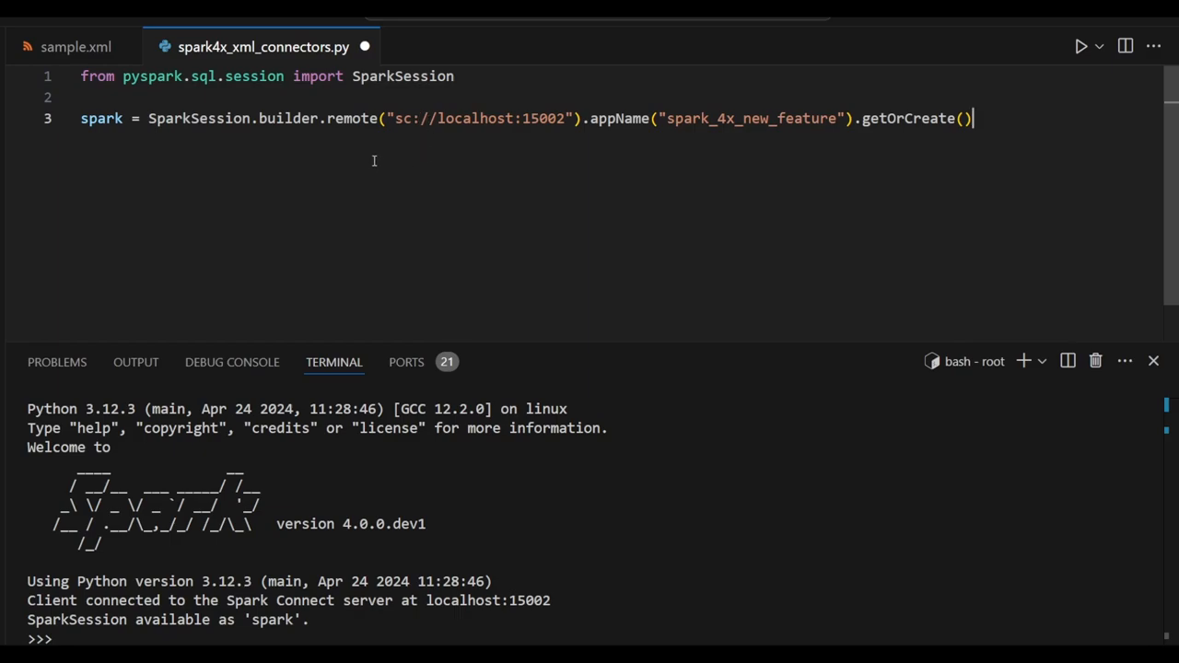
{"action": "type", "text": "df_food = spark.read.xml(\"file:///root/sample.xml\", rowTag=\"food\")"}
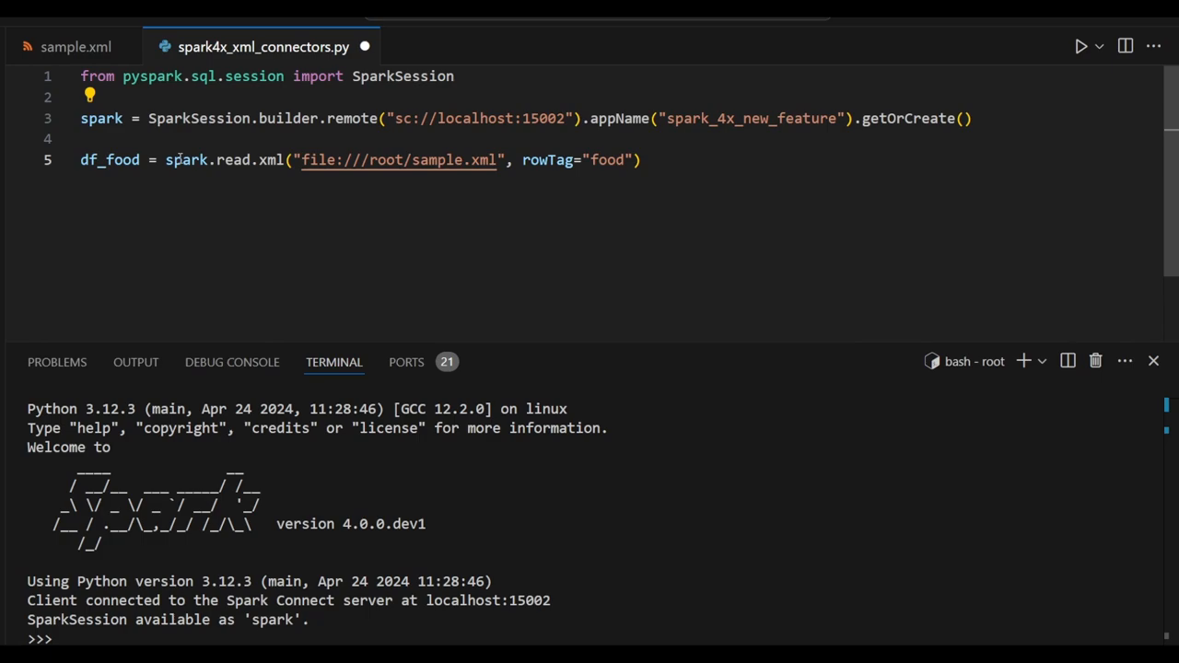
{"action": "mouse_move", "coordinate": [273, 174]}
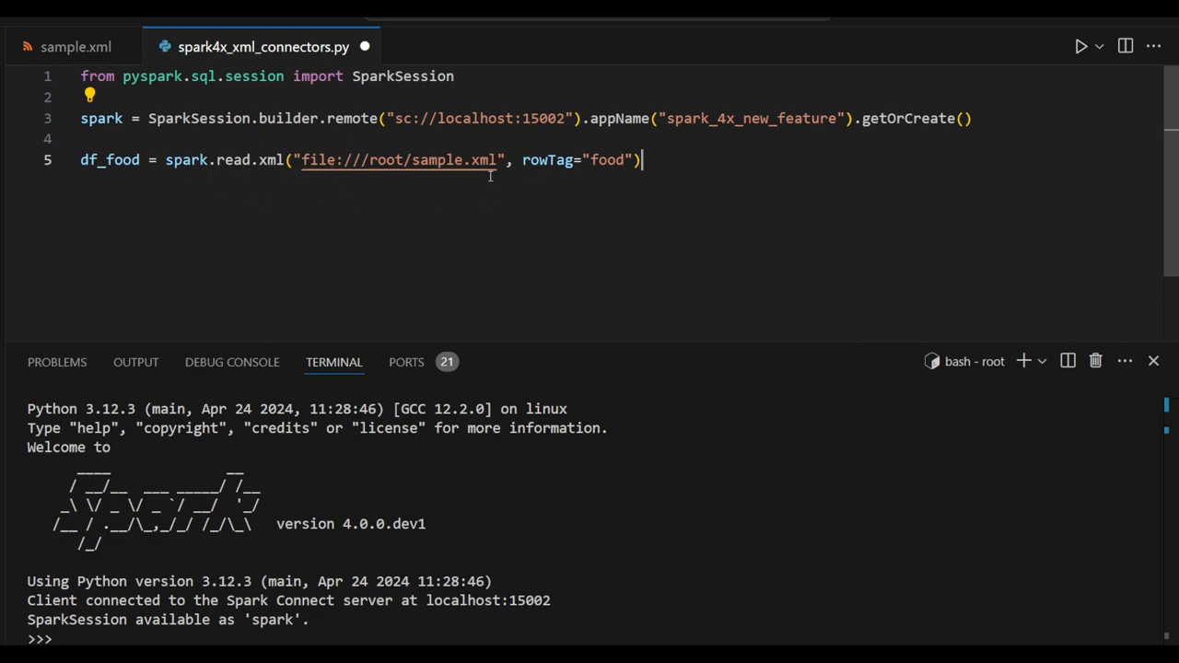
{"action": "mouse_move", "coordinate": [601, 188]}
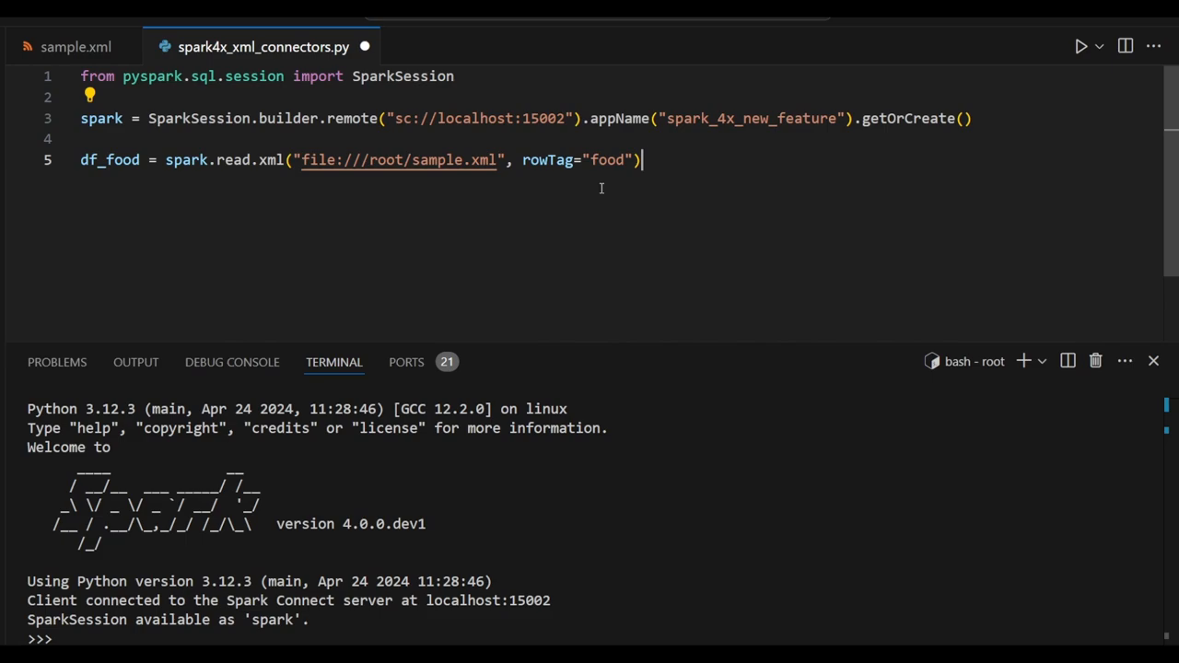
- Check the food element in sample.xml, then return to the script
{"action": "left_click", "coordinate": [77, 47]}
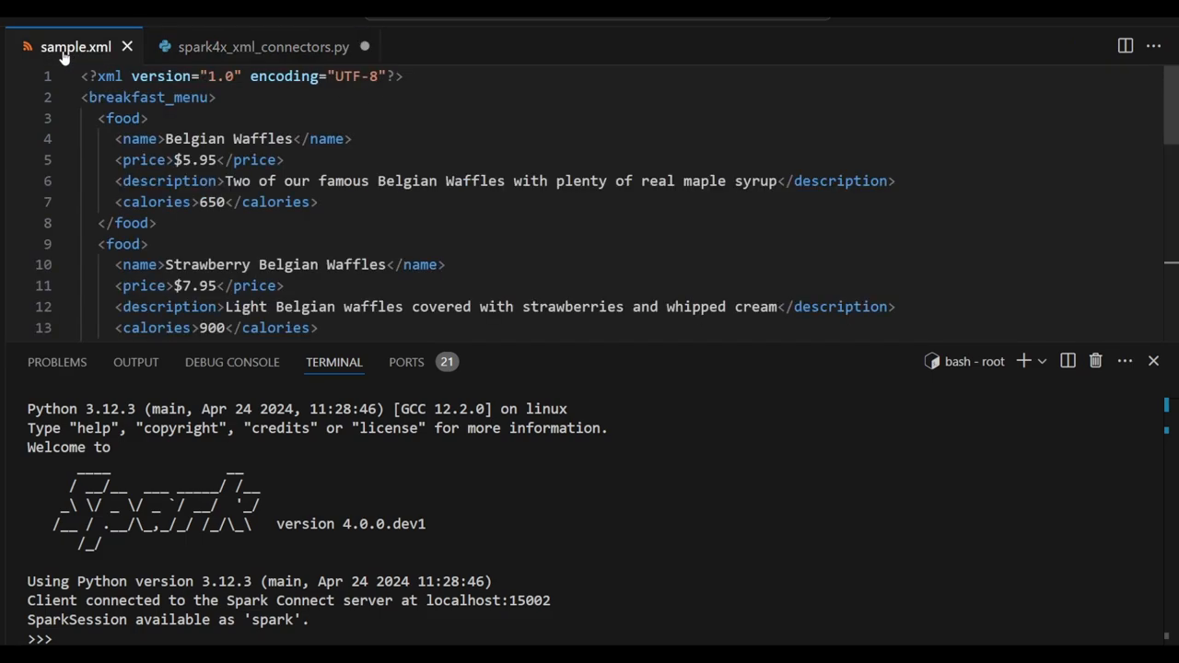
{"action": "left_click", "coordinate": [123, 118]}
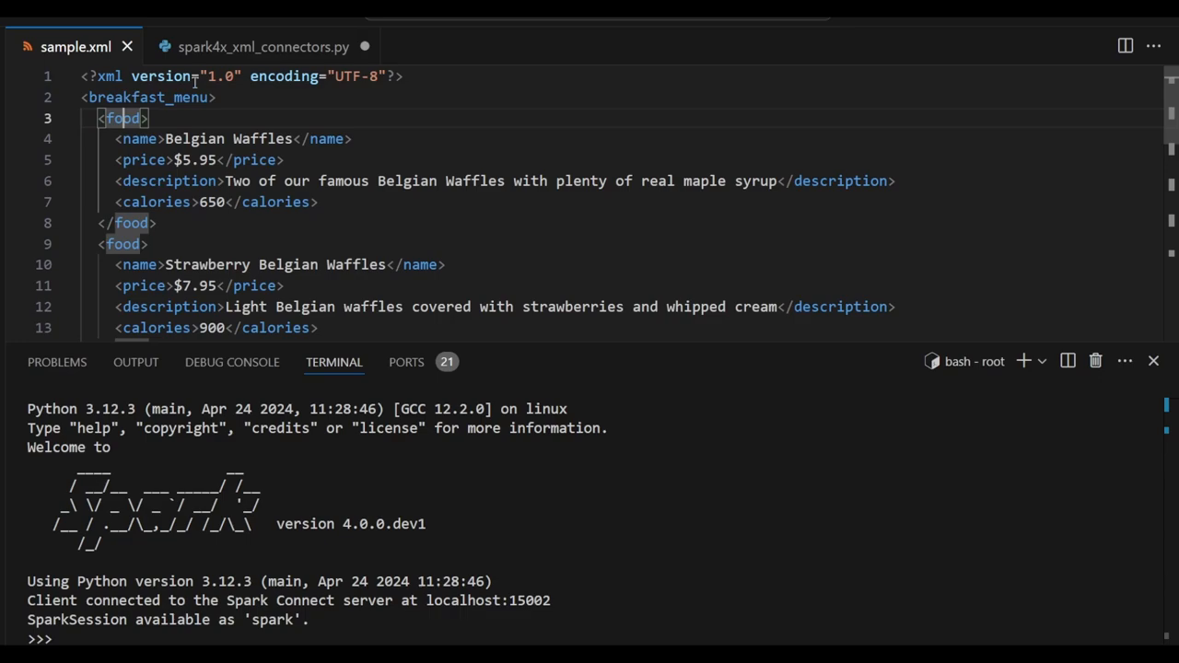
{"action": "left_click", "coordinate": [262, 46]}
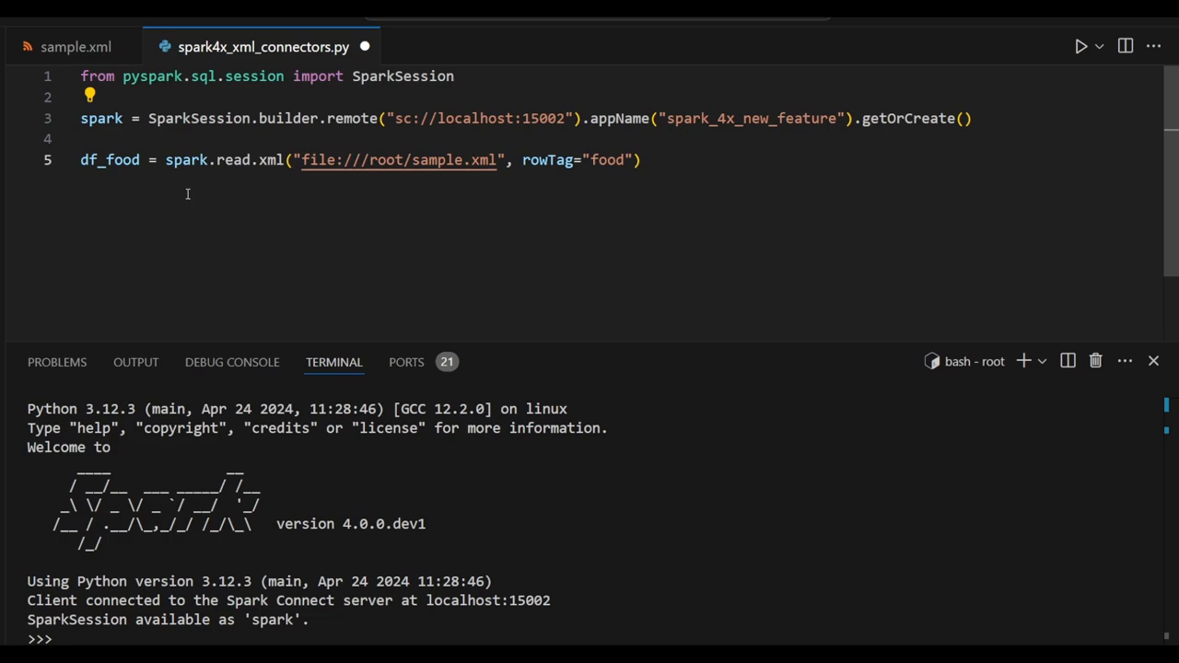
- Add df_food.printSchema() and run the script to print the food schema
{"action": "type", "text": "df_food.printSchema()"}
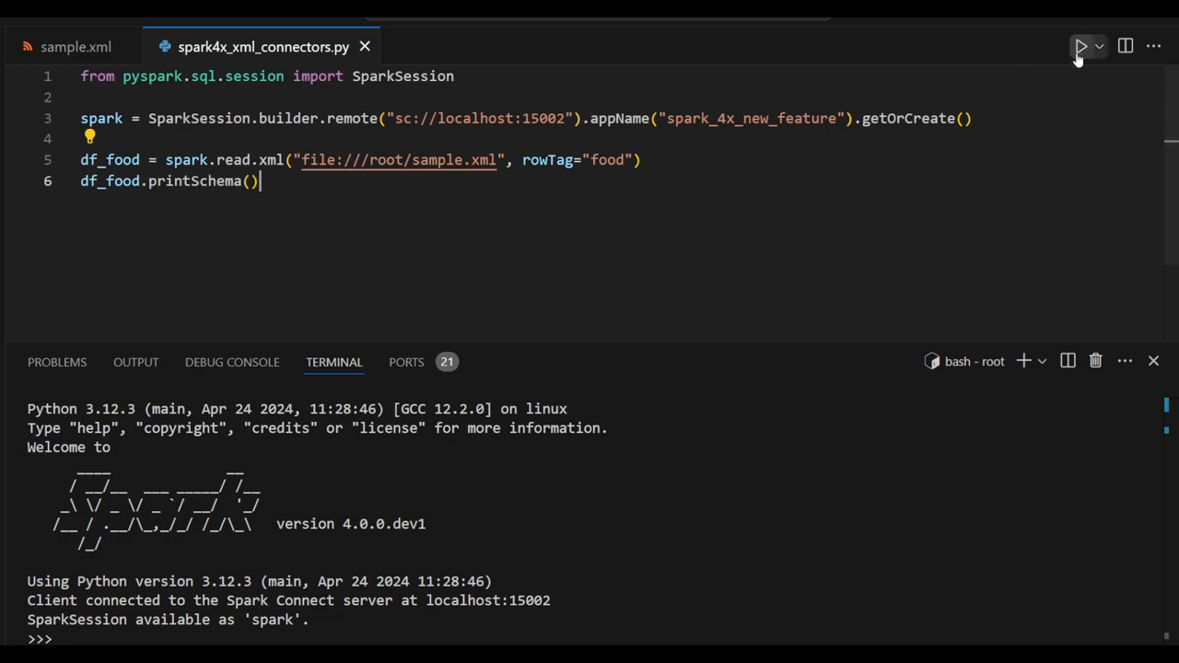
{"action": "left_click", "coordinate": [1082, 46]}
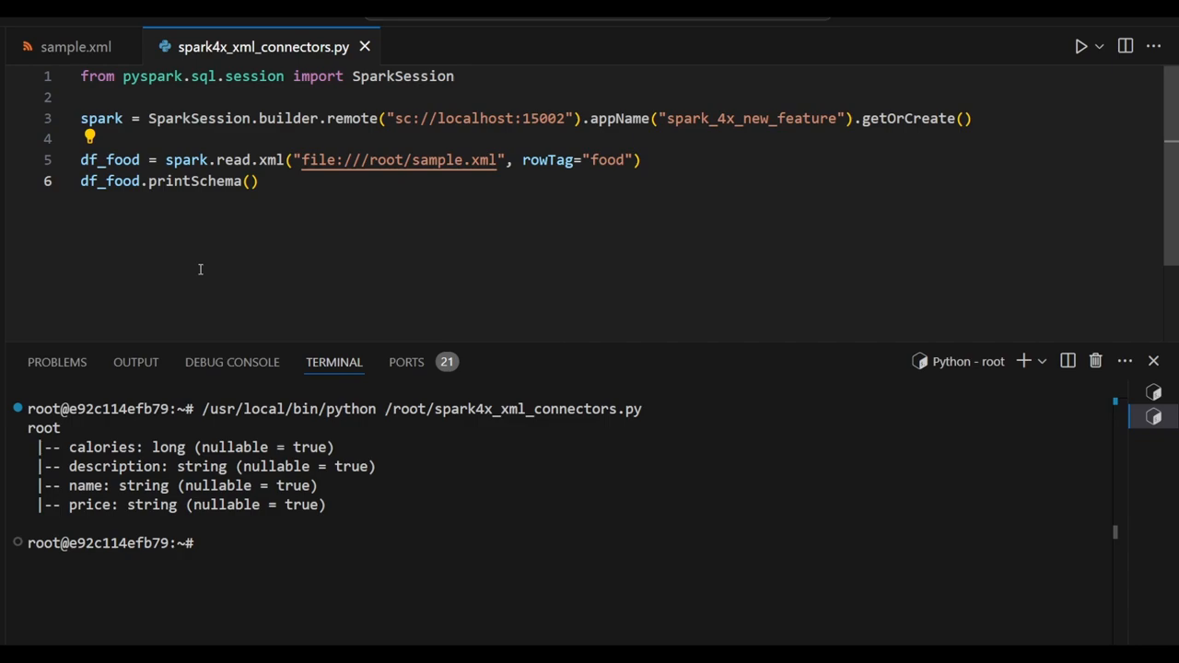
{"action": "mouse_move", "coordinate": [81, 52]}
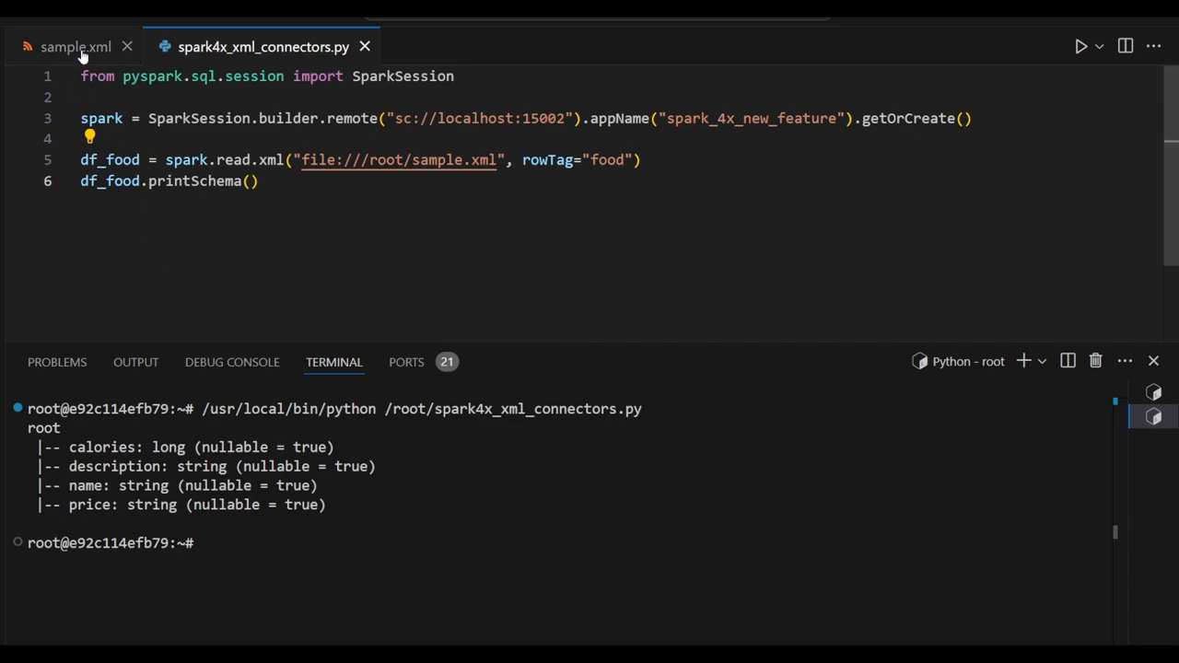
- Compare the food element in sample.xml with the script before returning to it
{"action": "left_click", "coordinate": [83, 47]}
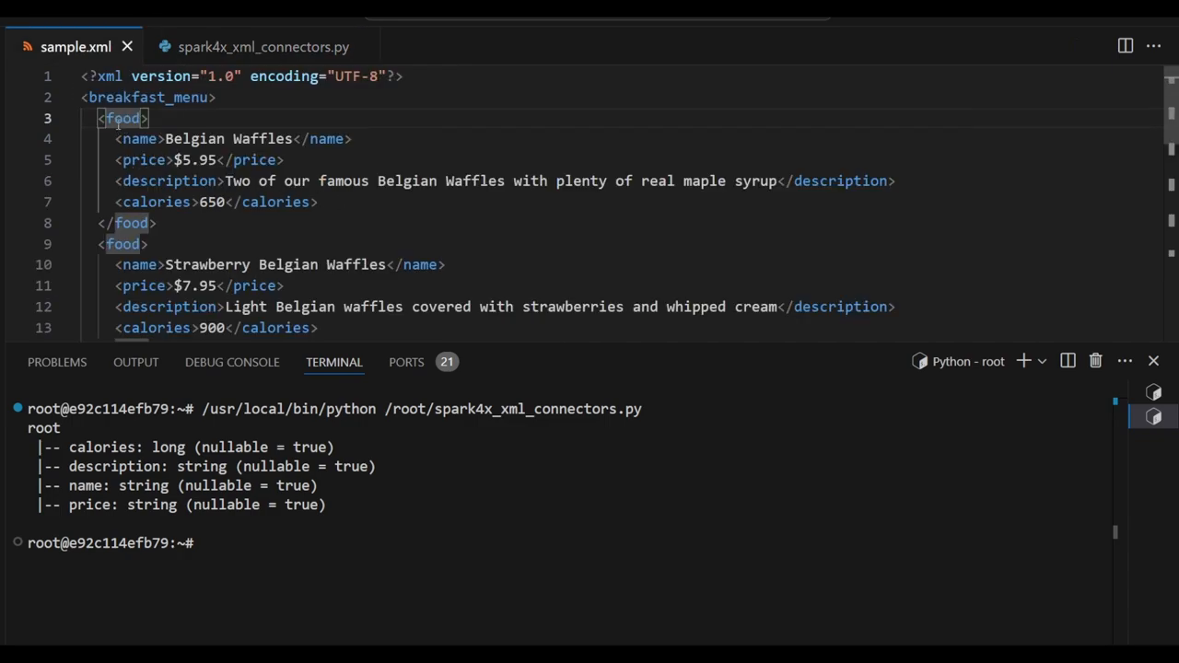
{"action": "left_click", "coordinate": [264, 47]}
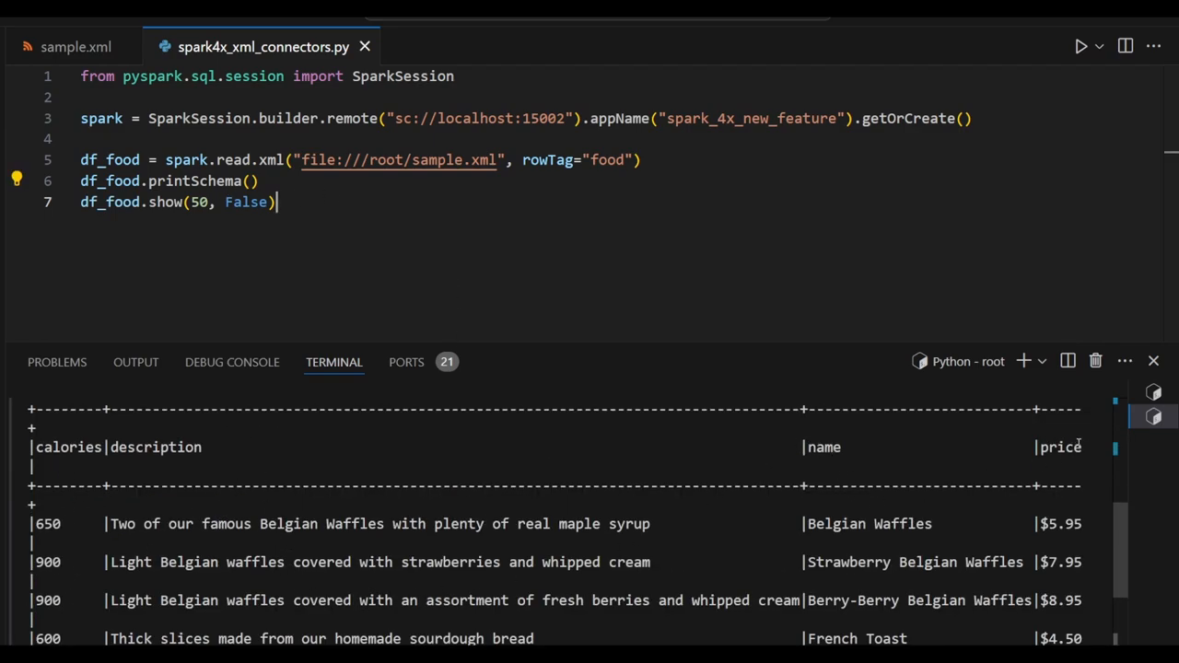
{"action": "mouse_move", "coordinate": [326, 461]}
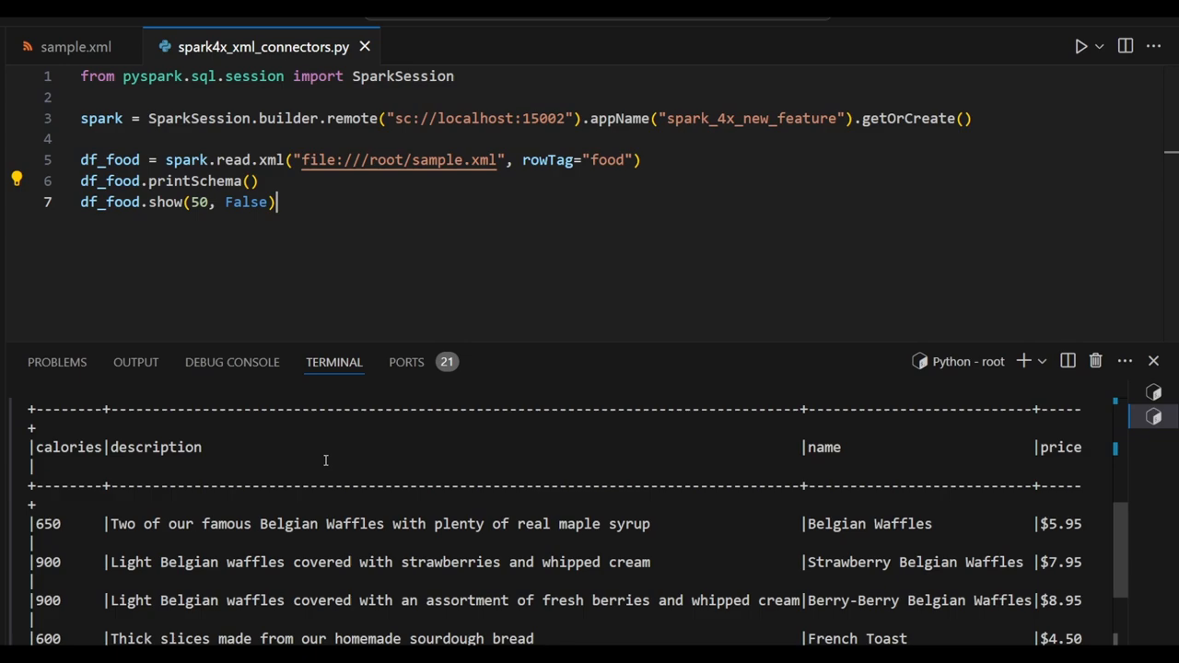
{"action": "left_click", "coordinate": [81, 47]}
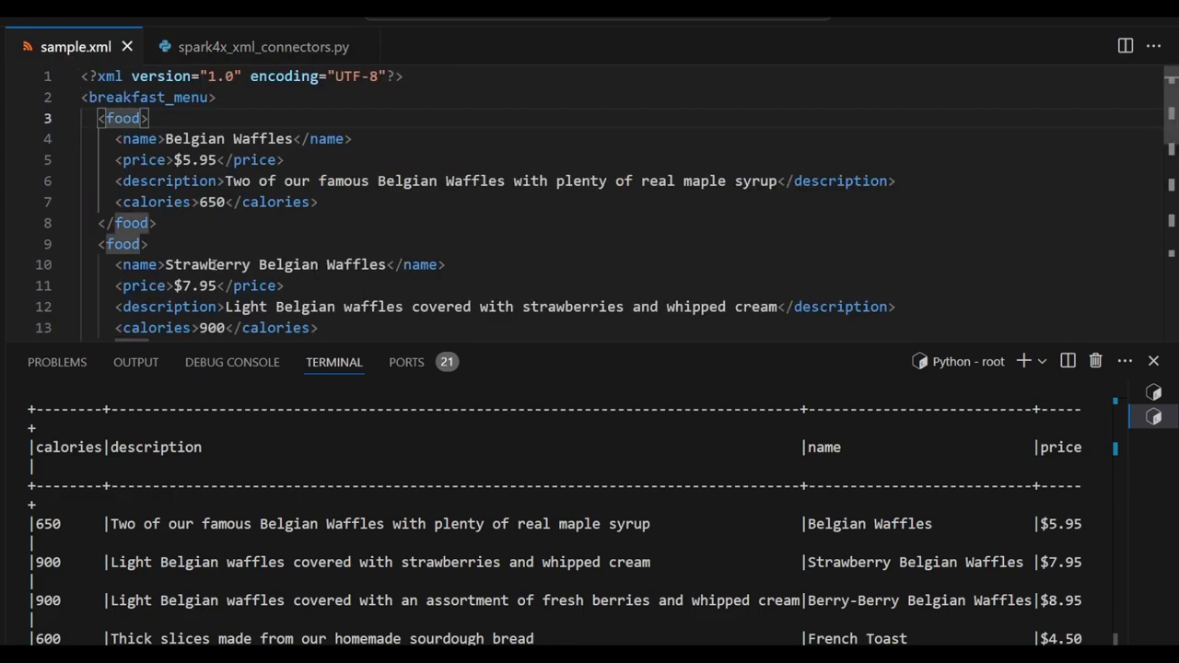
{"action": "left_click", "coordinate": [263, 46]}
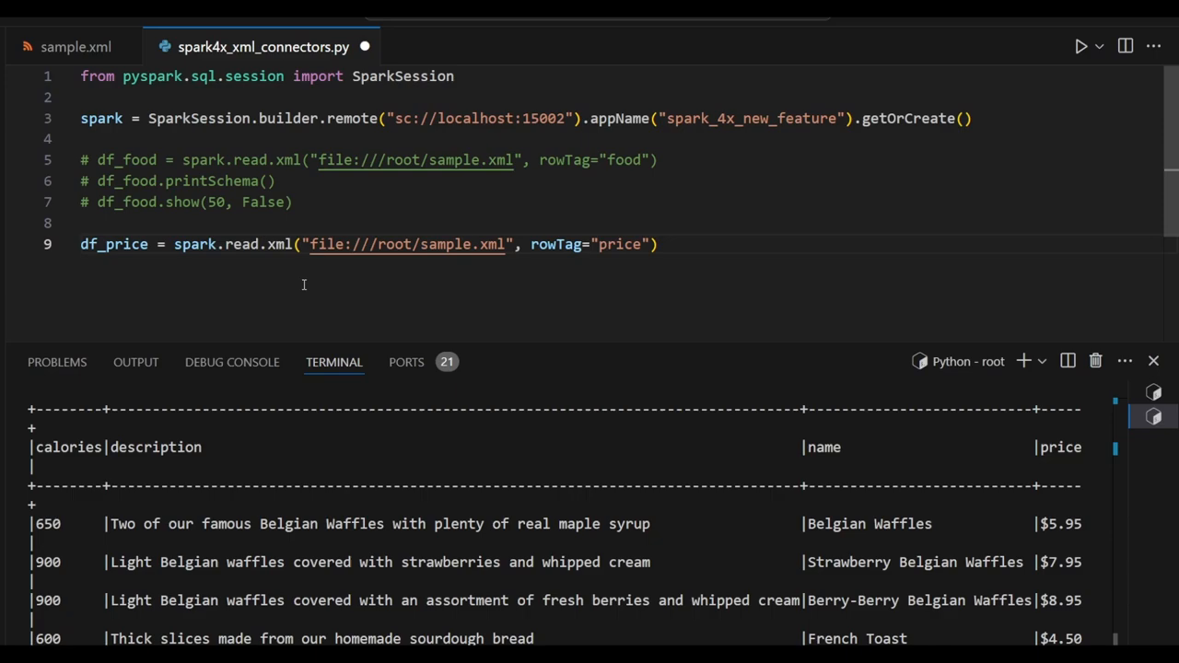
- Inspect the price elements in sample.xml, then return to the script
{"action": "left_click", "coordinate": [659, 244]}
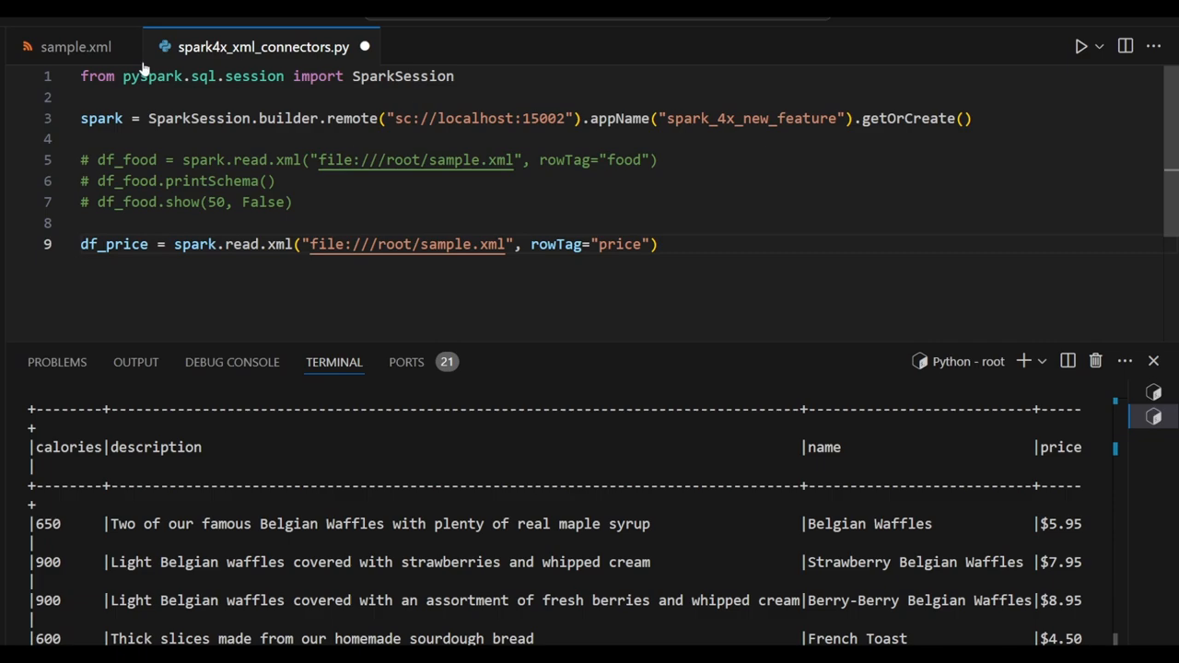
{"action": "left_click", "coordinate": [75, 46]}
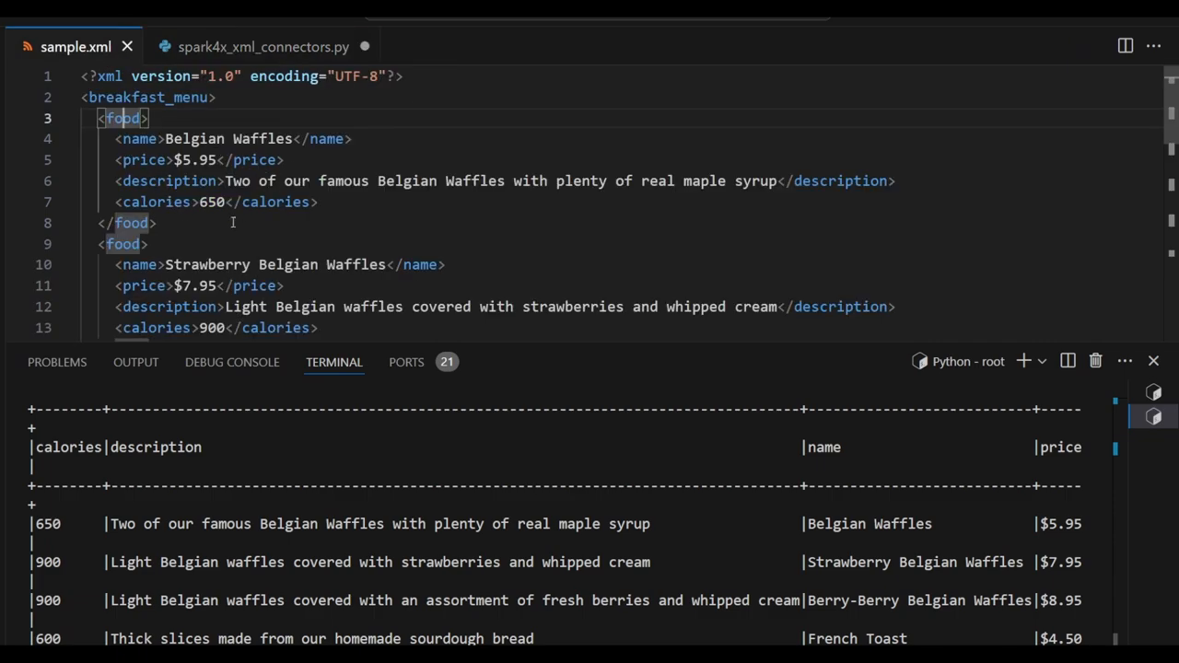
{"action": "scroll", "scroll_direction": "down", "scroll_amount": 3}
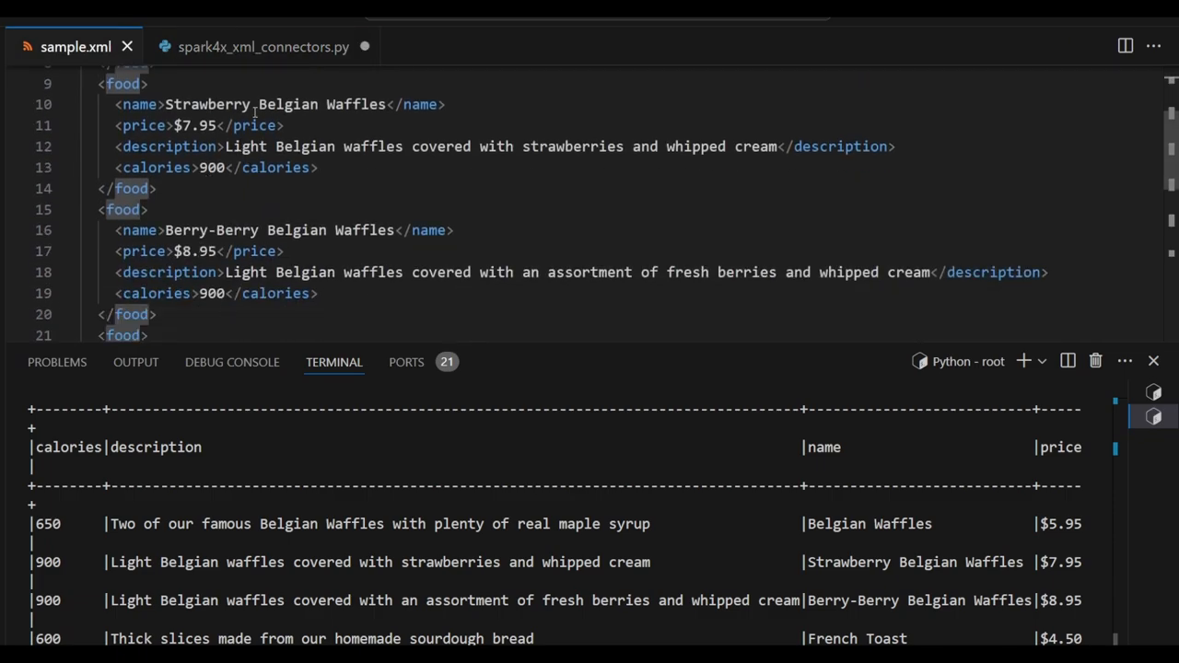
{"action": "left_click", "coordinate": [262, 46]}
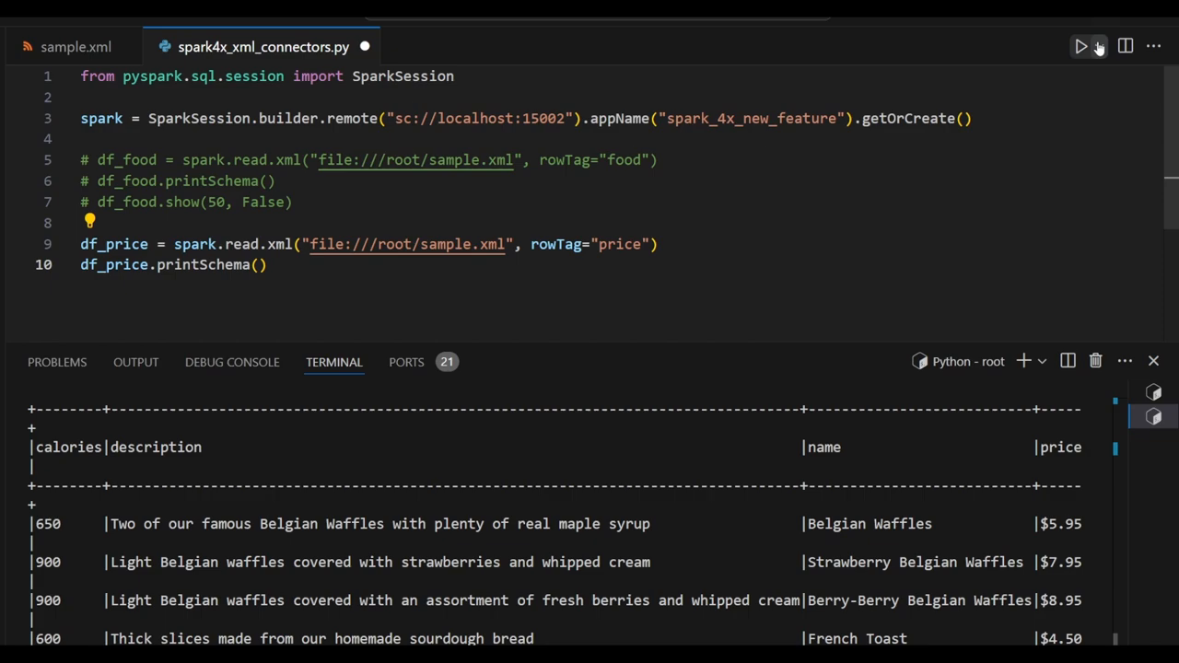
- Run the script to print df_price's schema, then add df_price.show(50, False)
{"action": "left_click", "coordinate": [1081, 45]}
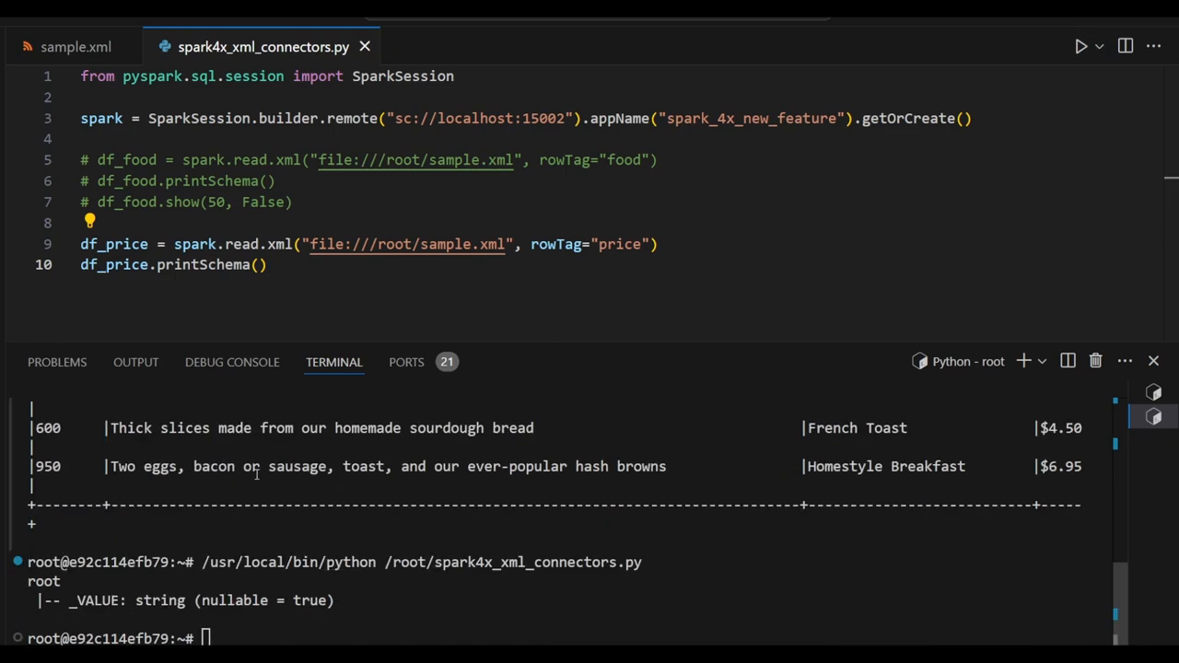
{"action": "type", "text": "df_price.show(50, False)"}
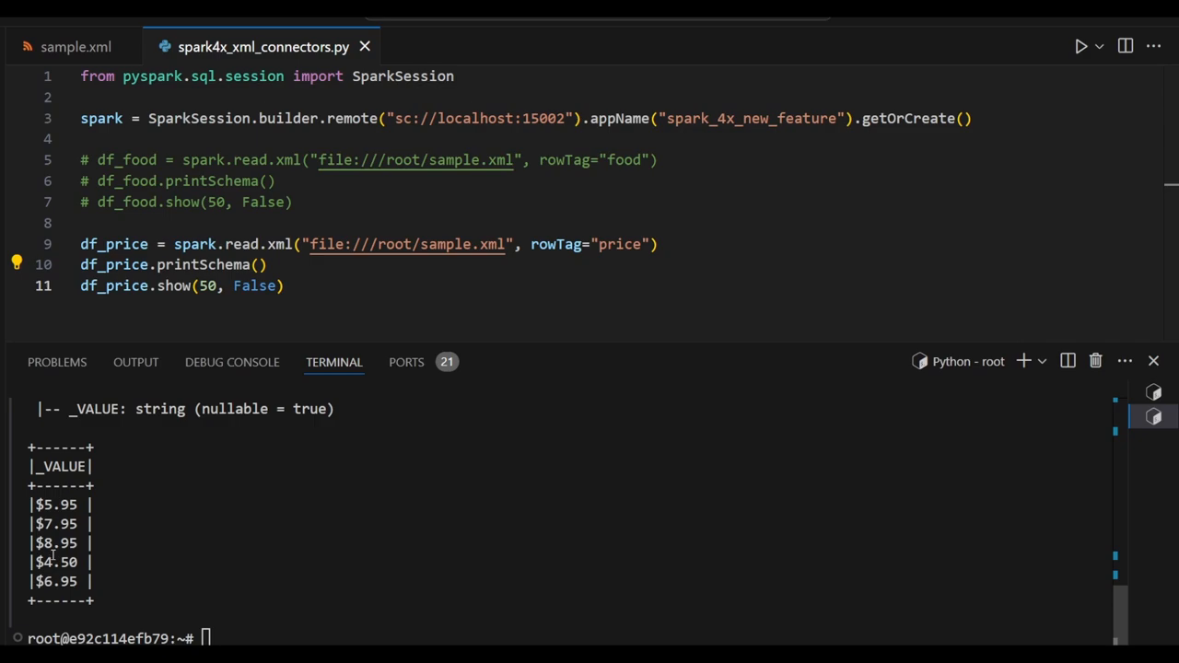
{"action": "mouse_move", "coordinate": [162, 515]}
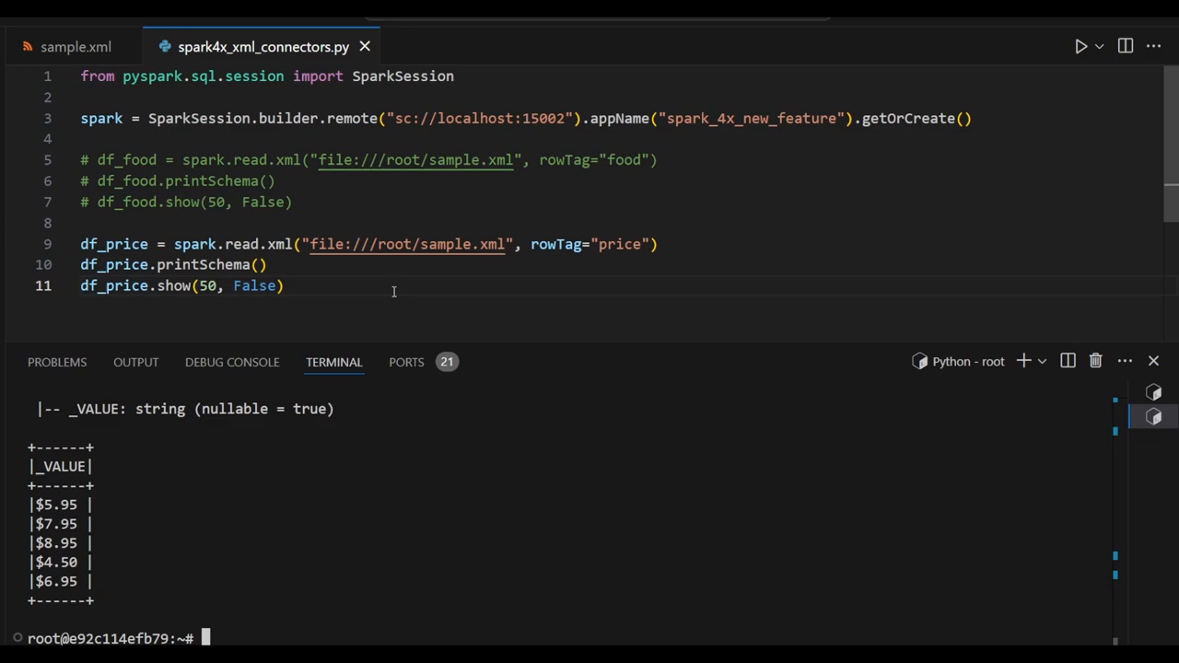
{"action": "mouse_move", "coordinate": [397, 290]}
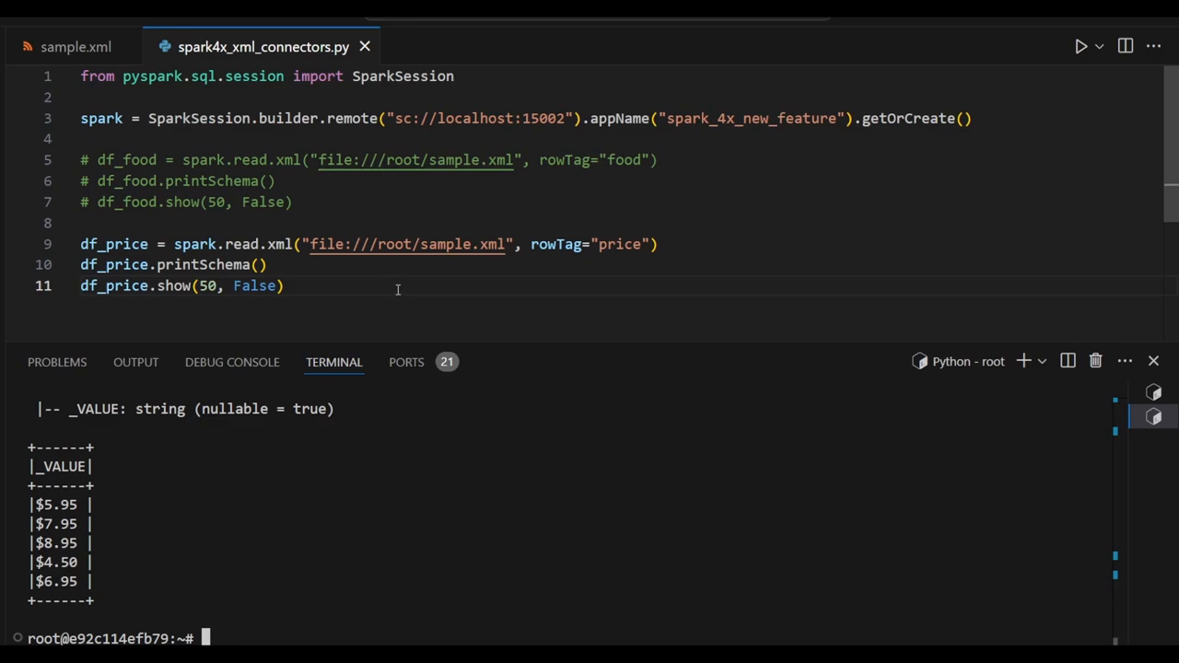